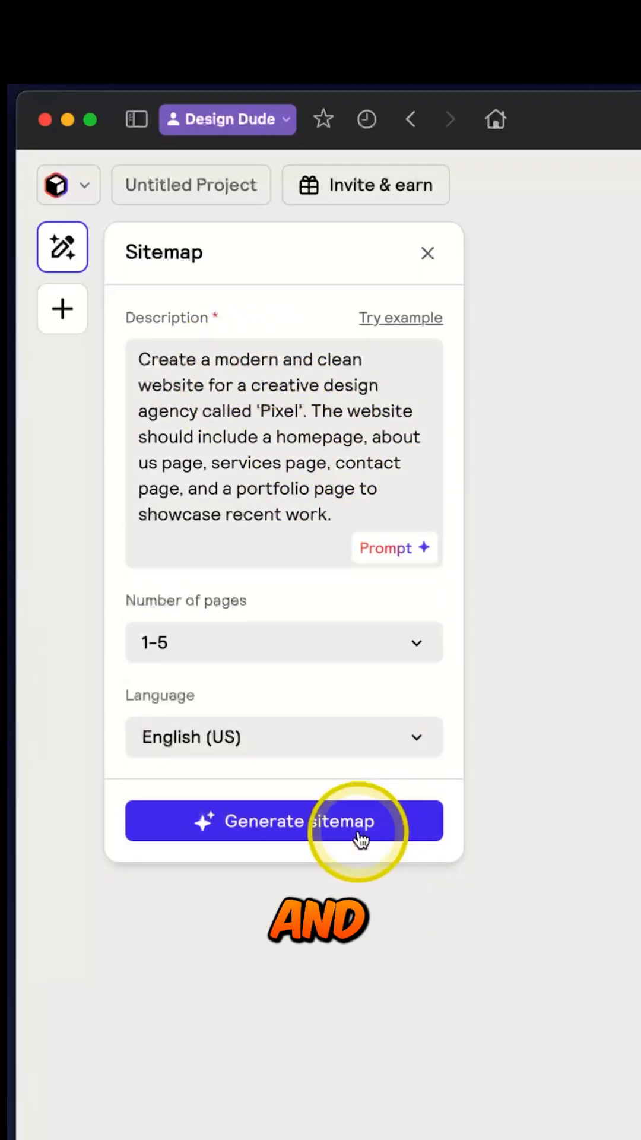
Step: Generate the Pixel agency sitemap (1-5 pages, English) and look over the resulting Home and services pages
click(284, 821)
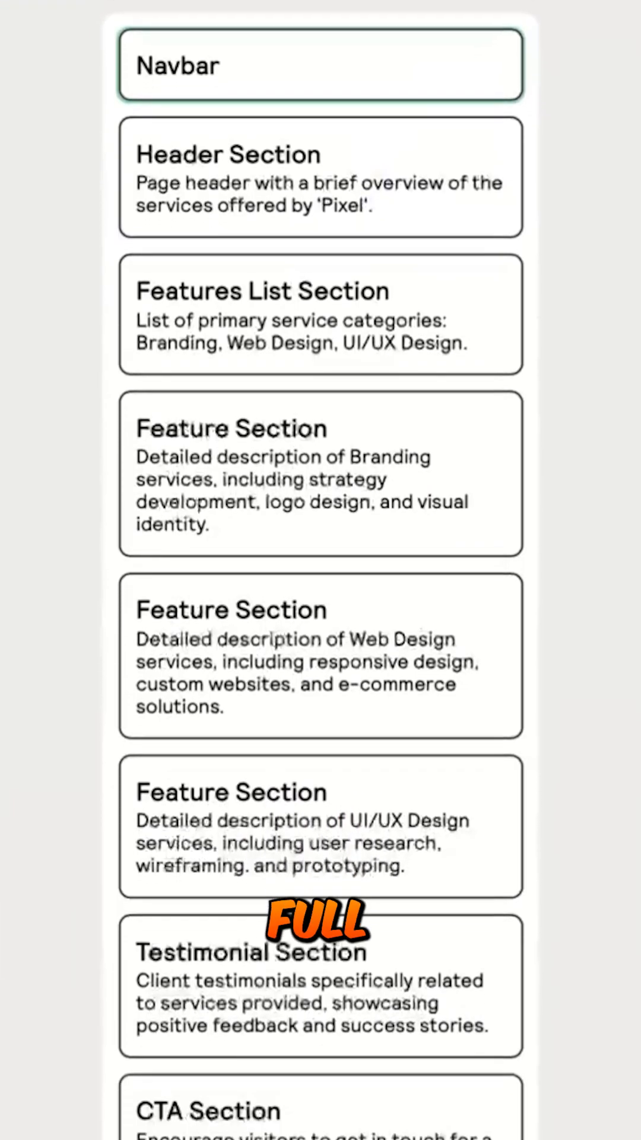
scroll(down, 3)
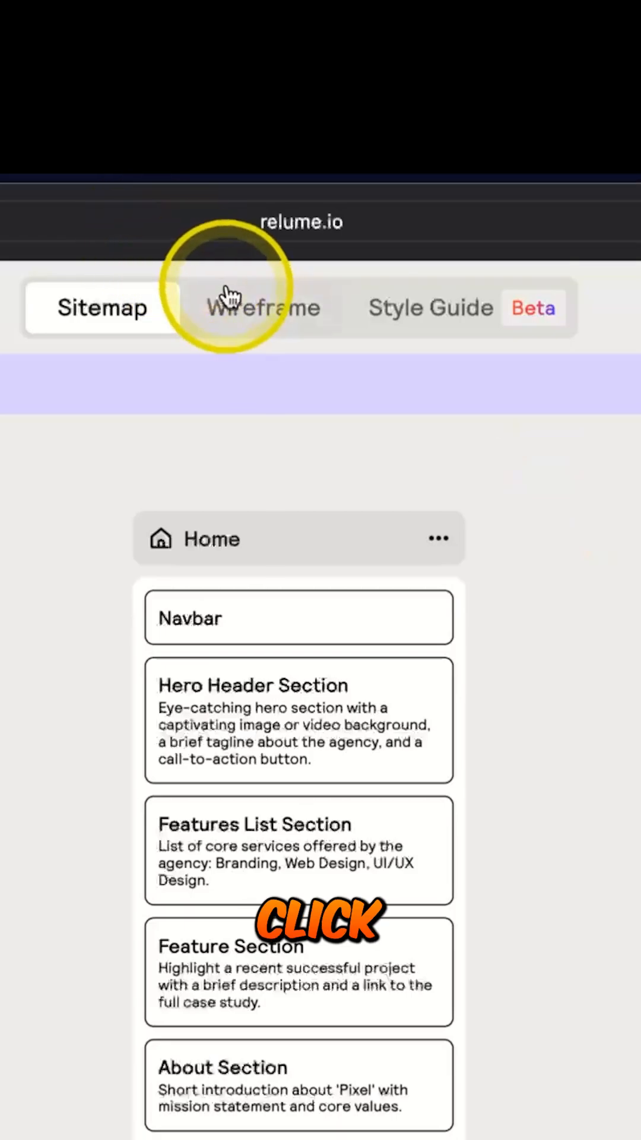
Step: Switch to the Wireframe view showing each sitemap page as a grayscale mockup
click(264, 307)
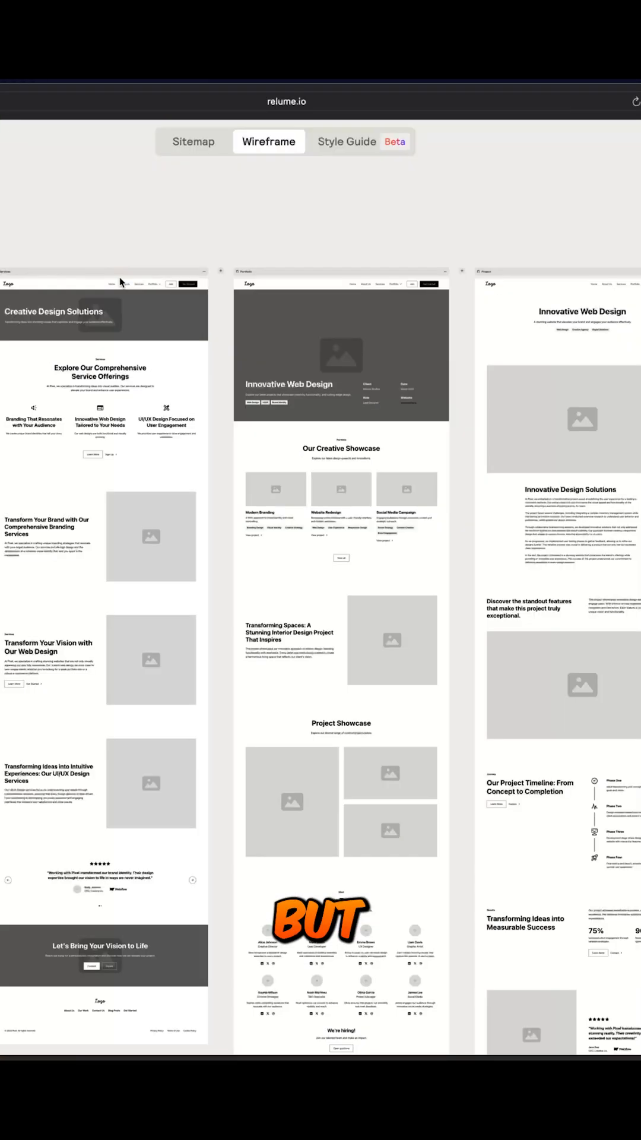
Step: Move to the styled concept design, then the Style Guide, and inspect the Cinnabar colour's shades
click(347, 141)
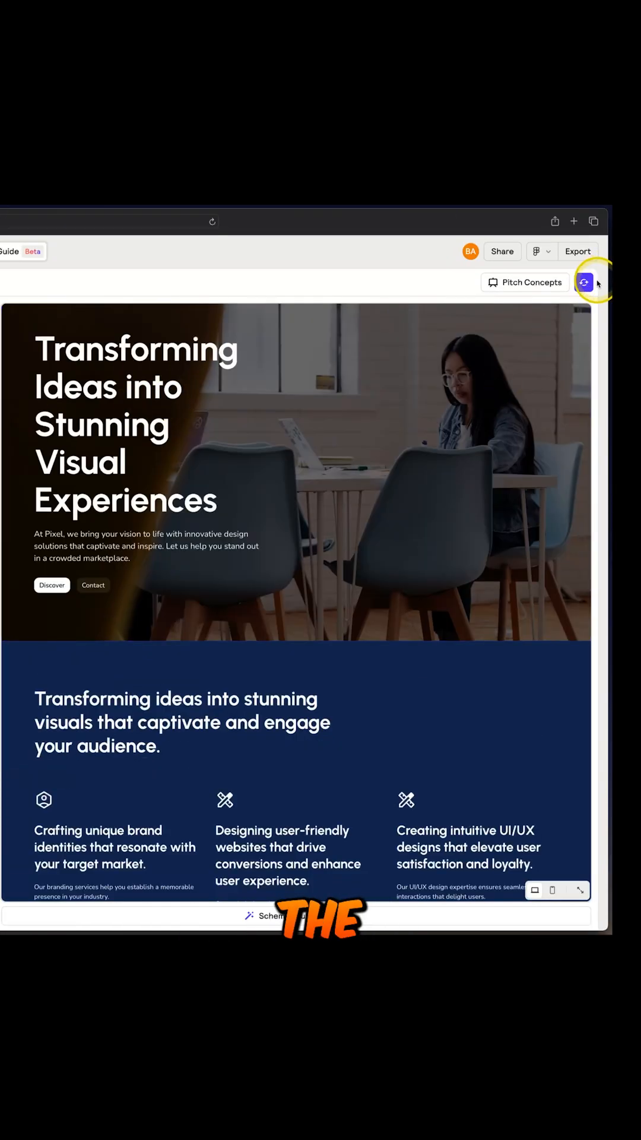
click(584, 283)
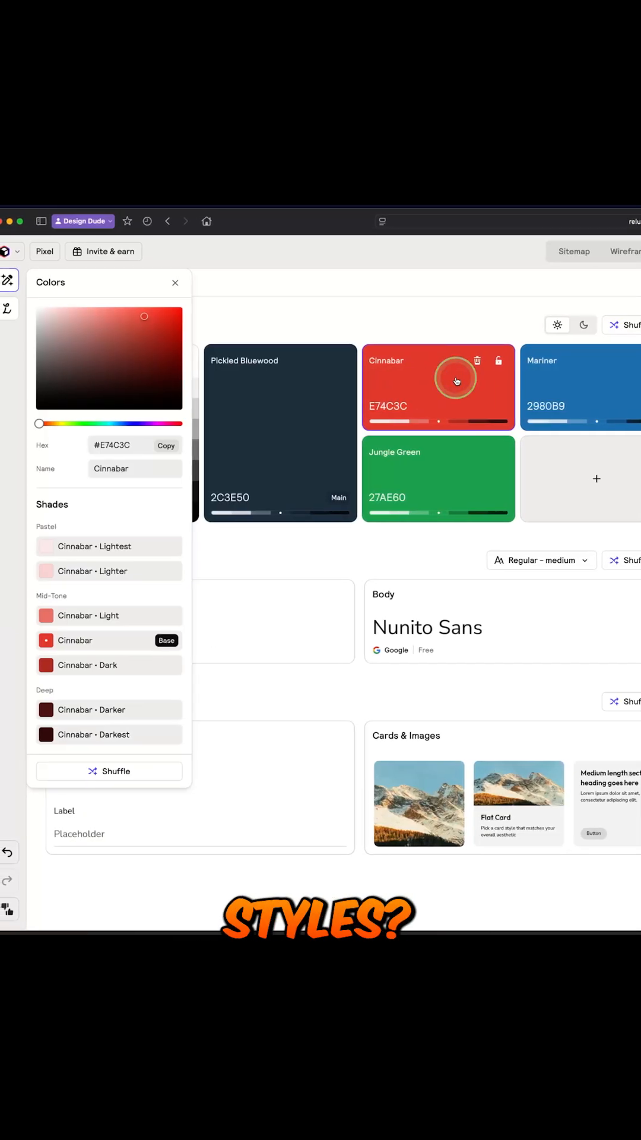
click(174, 282)
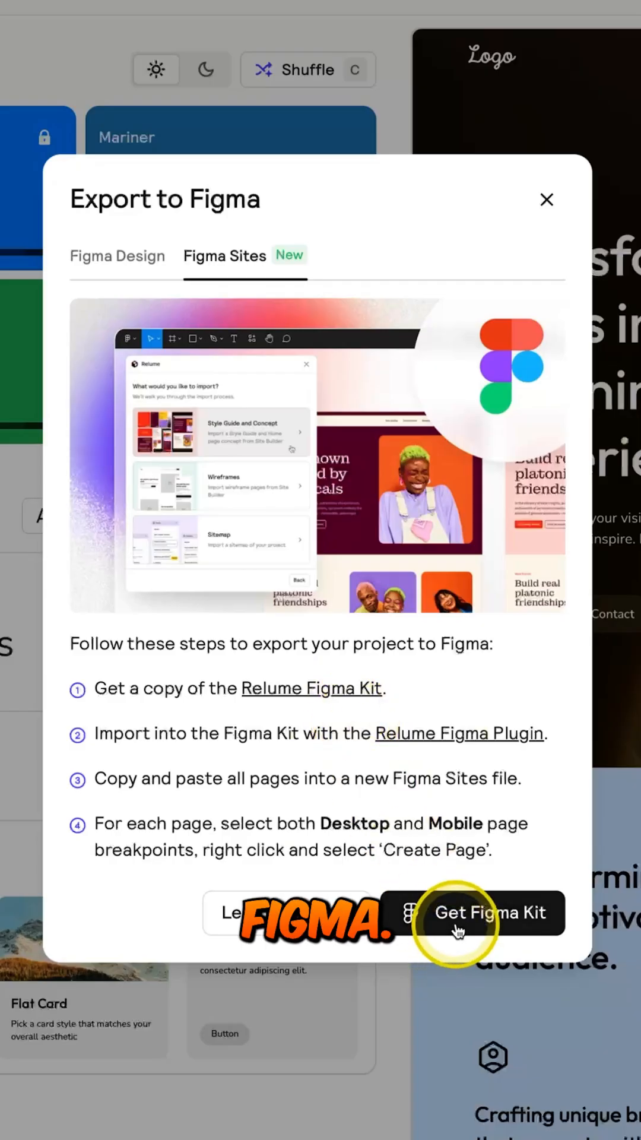
Step: Get the Relume Figma Kit to export the Pixel homepage designs to Figma
click(488, 912)
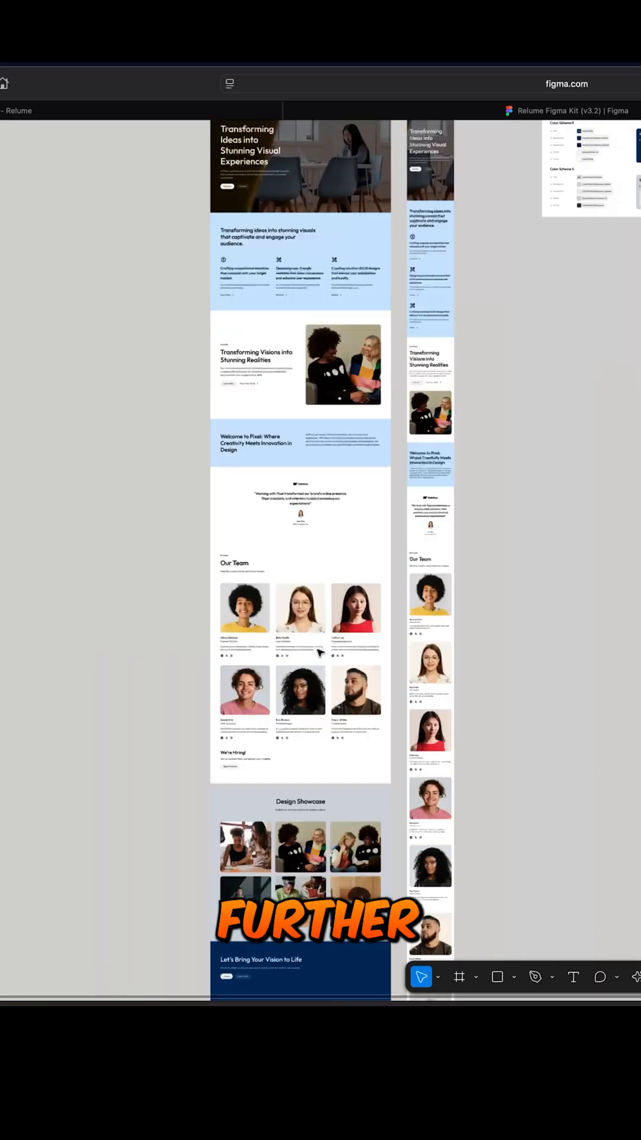
Step: Create a site page from the Desktop and Mobile Pixel homepage frames via the context menu
right_click(55, 203)
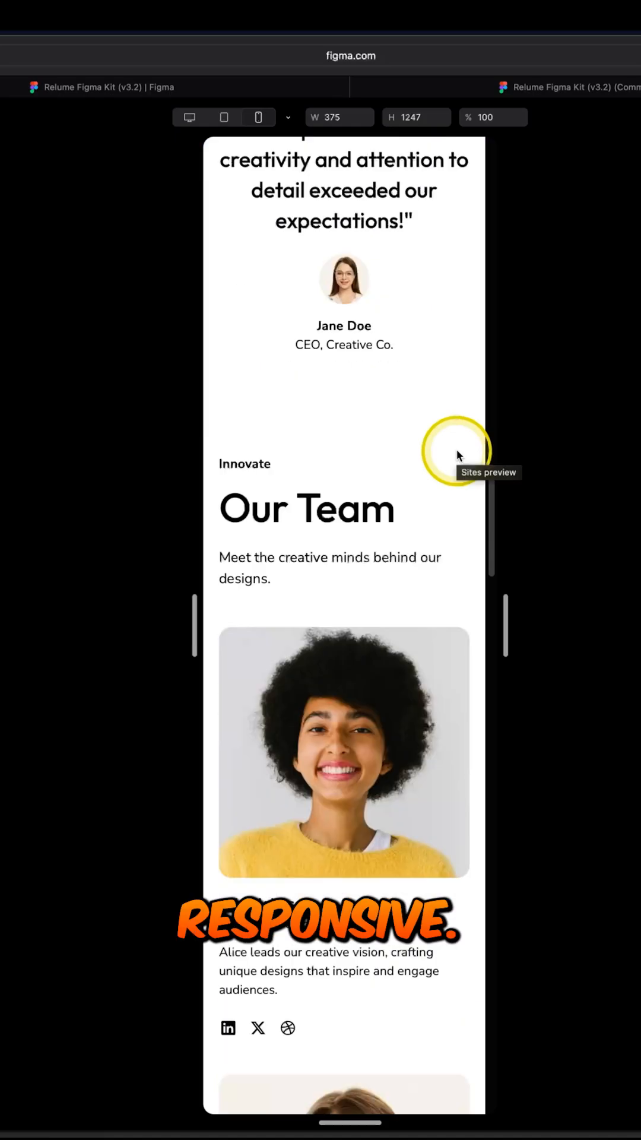
Step: Scroll the mobile-width preview through the testimonial and Our Team sections to check responsiveness
scroll(down, 3)
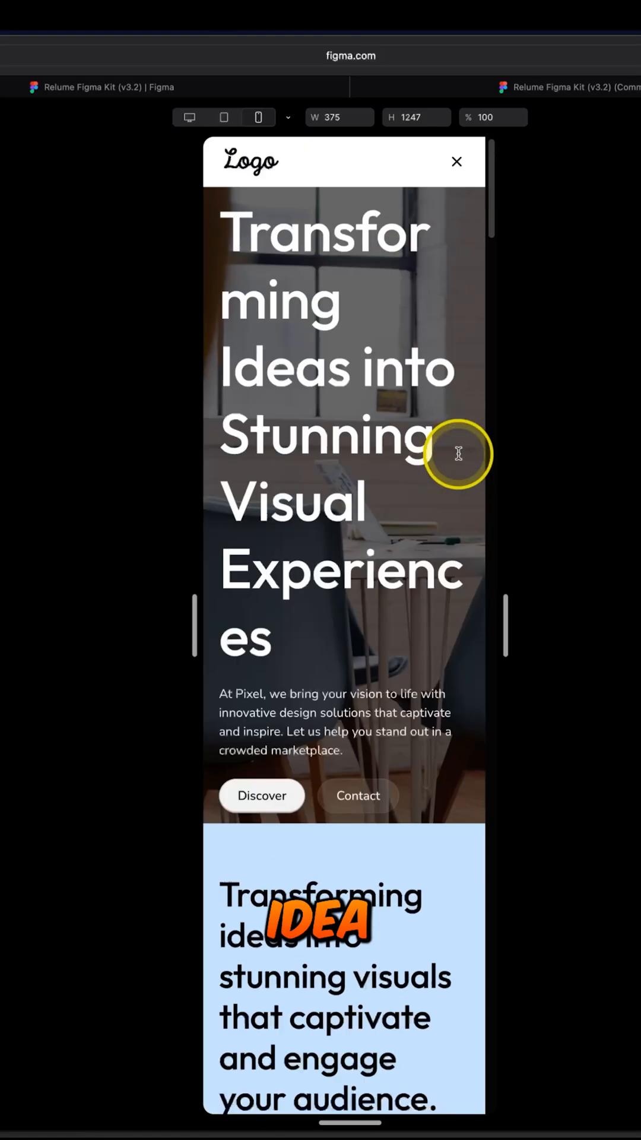
scroll(down, 3)
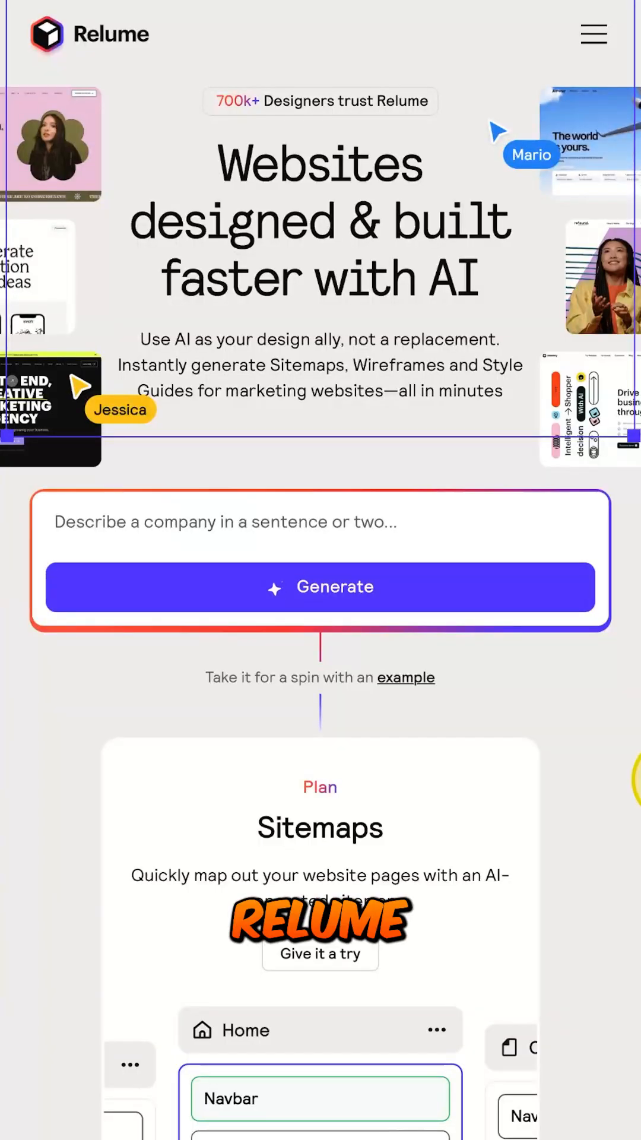
Step: Scroll the Relume homepage's sitemap and wireframe features, then the YouTube channel's Videos list
scroll(down, 3)
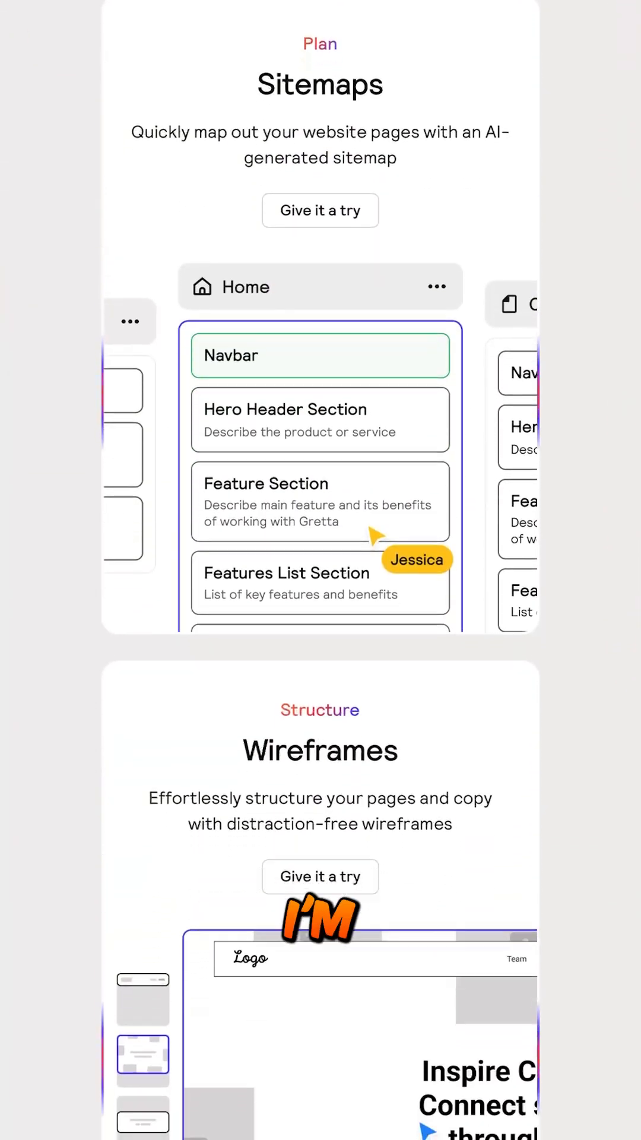
scroll(up, 3)
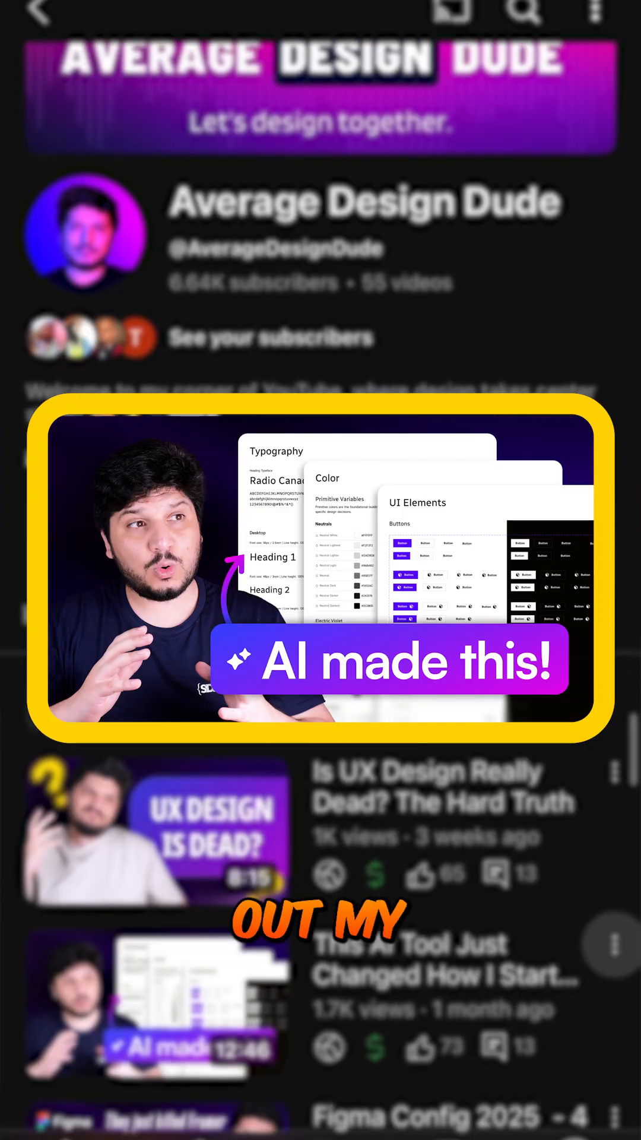
scroll(down, 3)
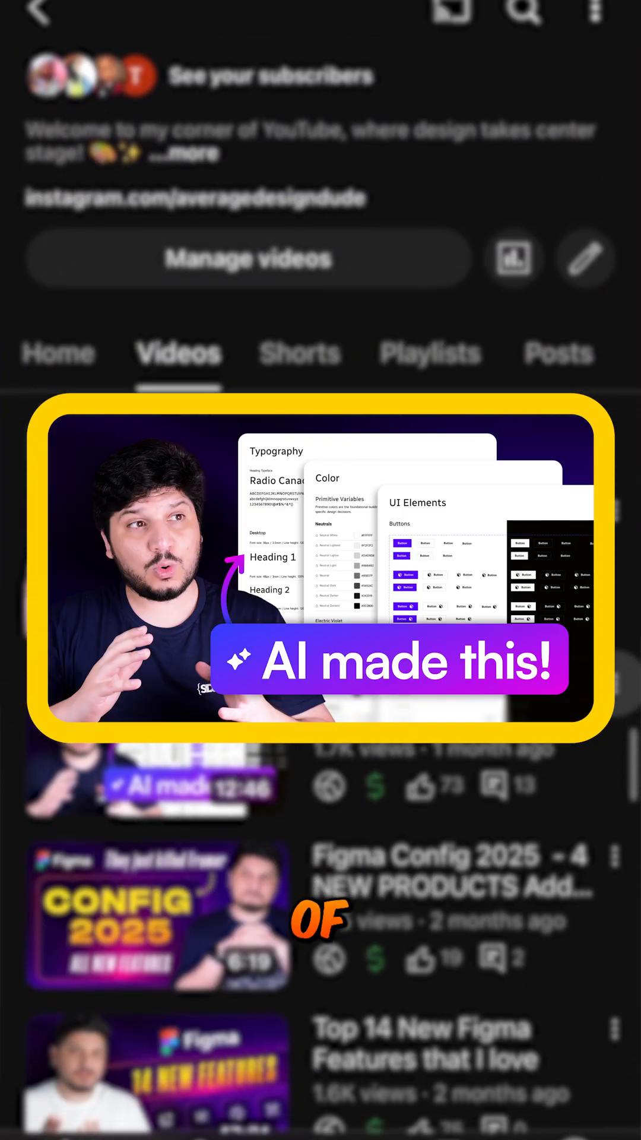